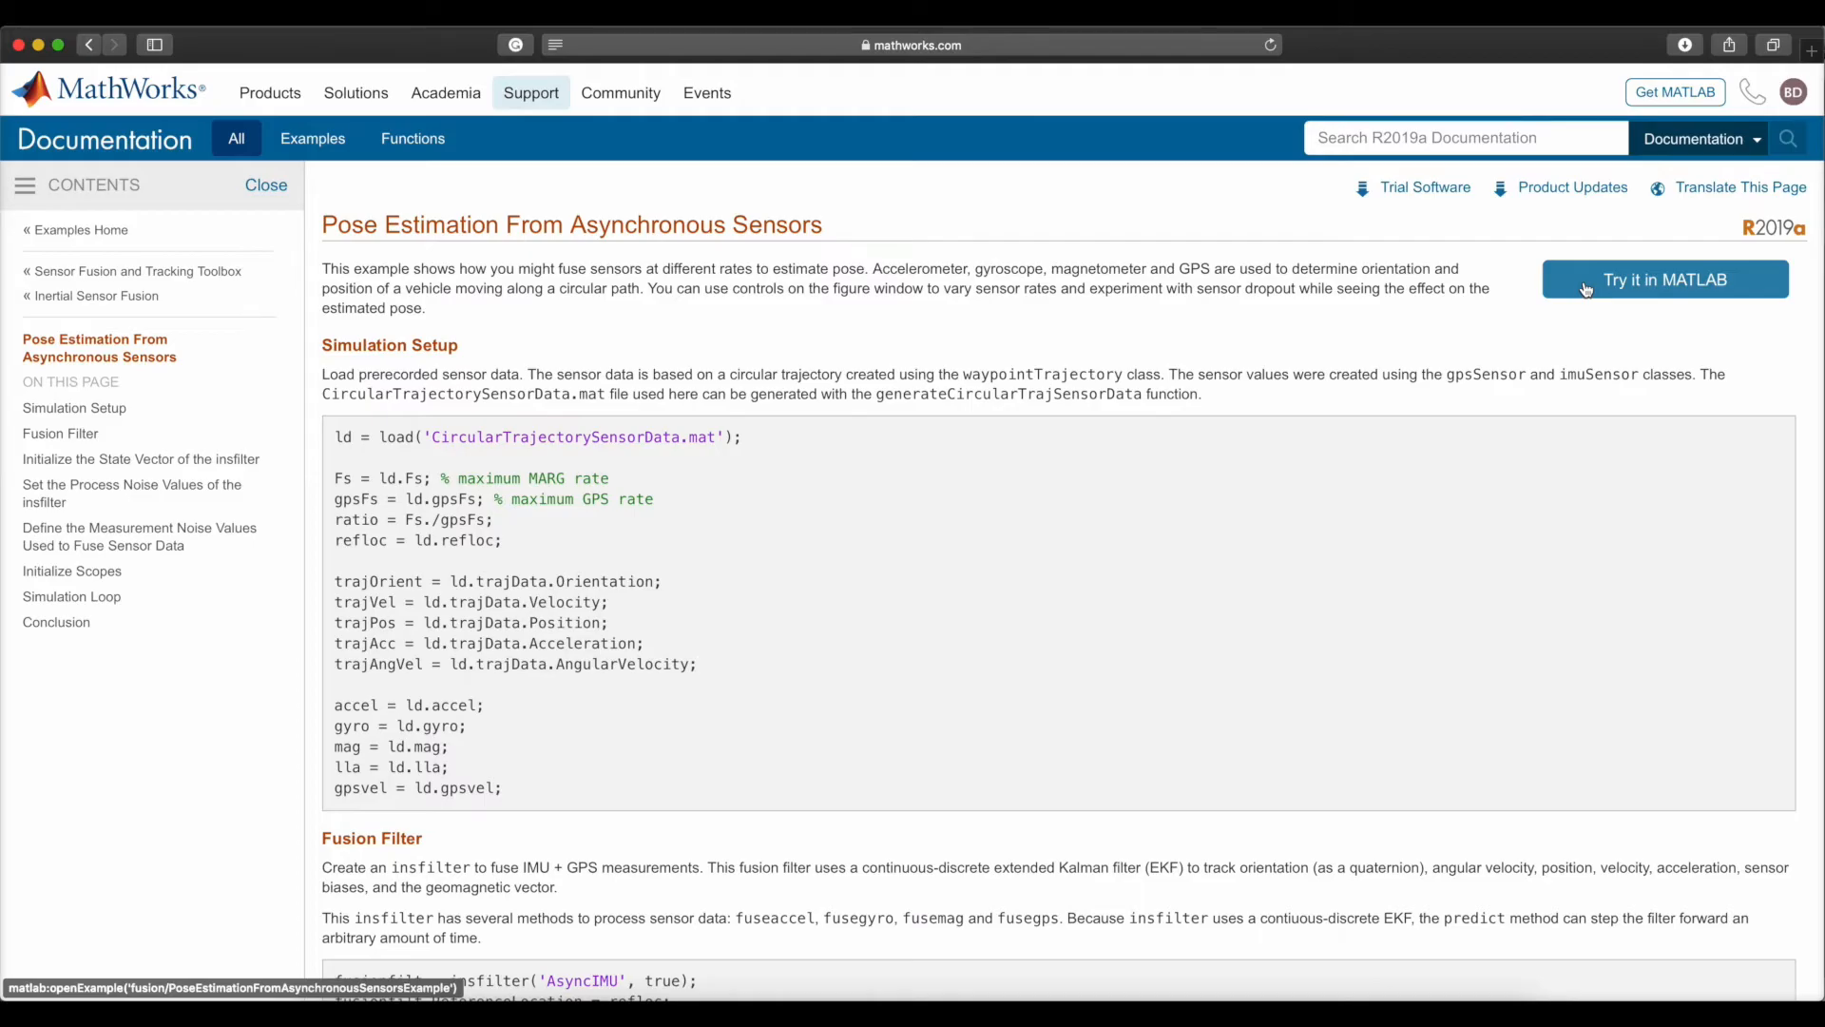
Use 'Try it in MATLAB' and select the openExample command to copy into MATLAB
left_click(1666, 279)
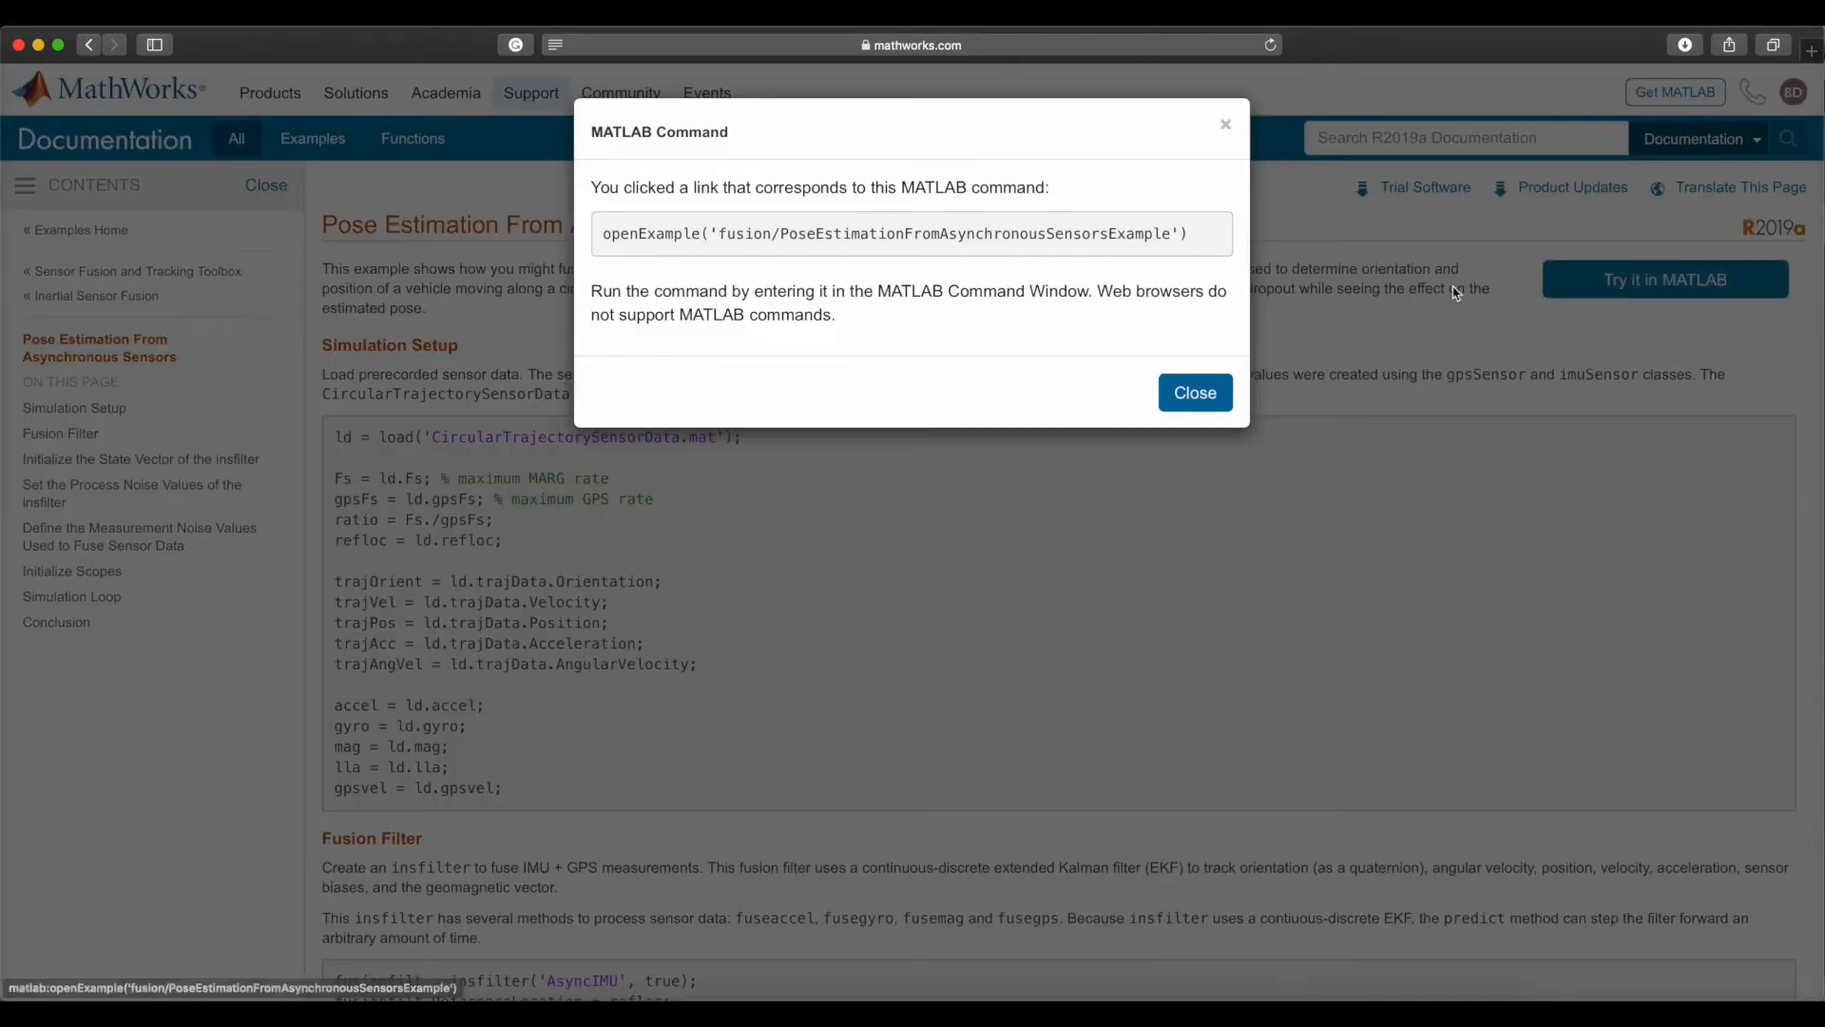
triple_click(889, 232)
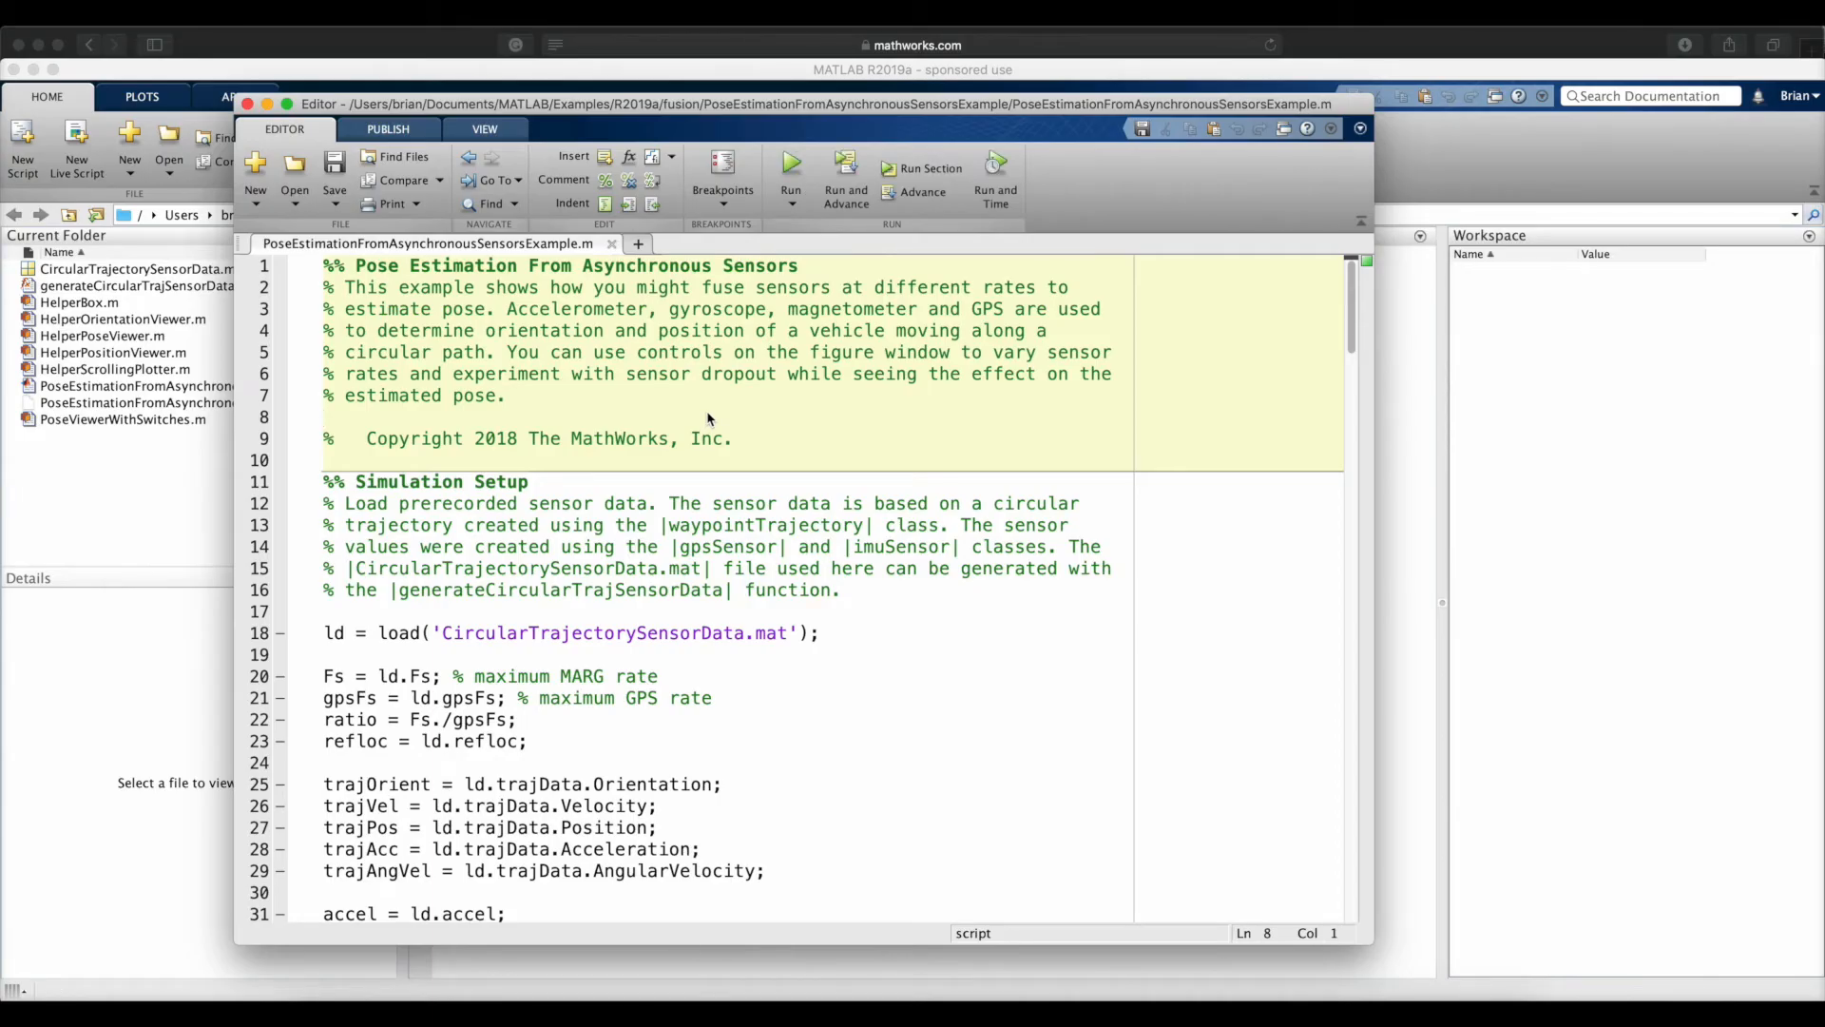
Run the pose estimation example script from the Editor
left_click(791, 167)
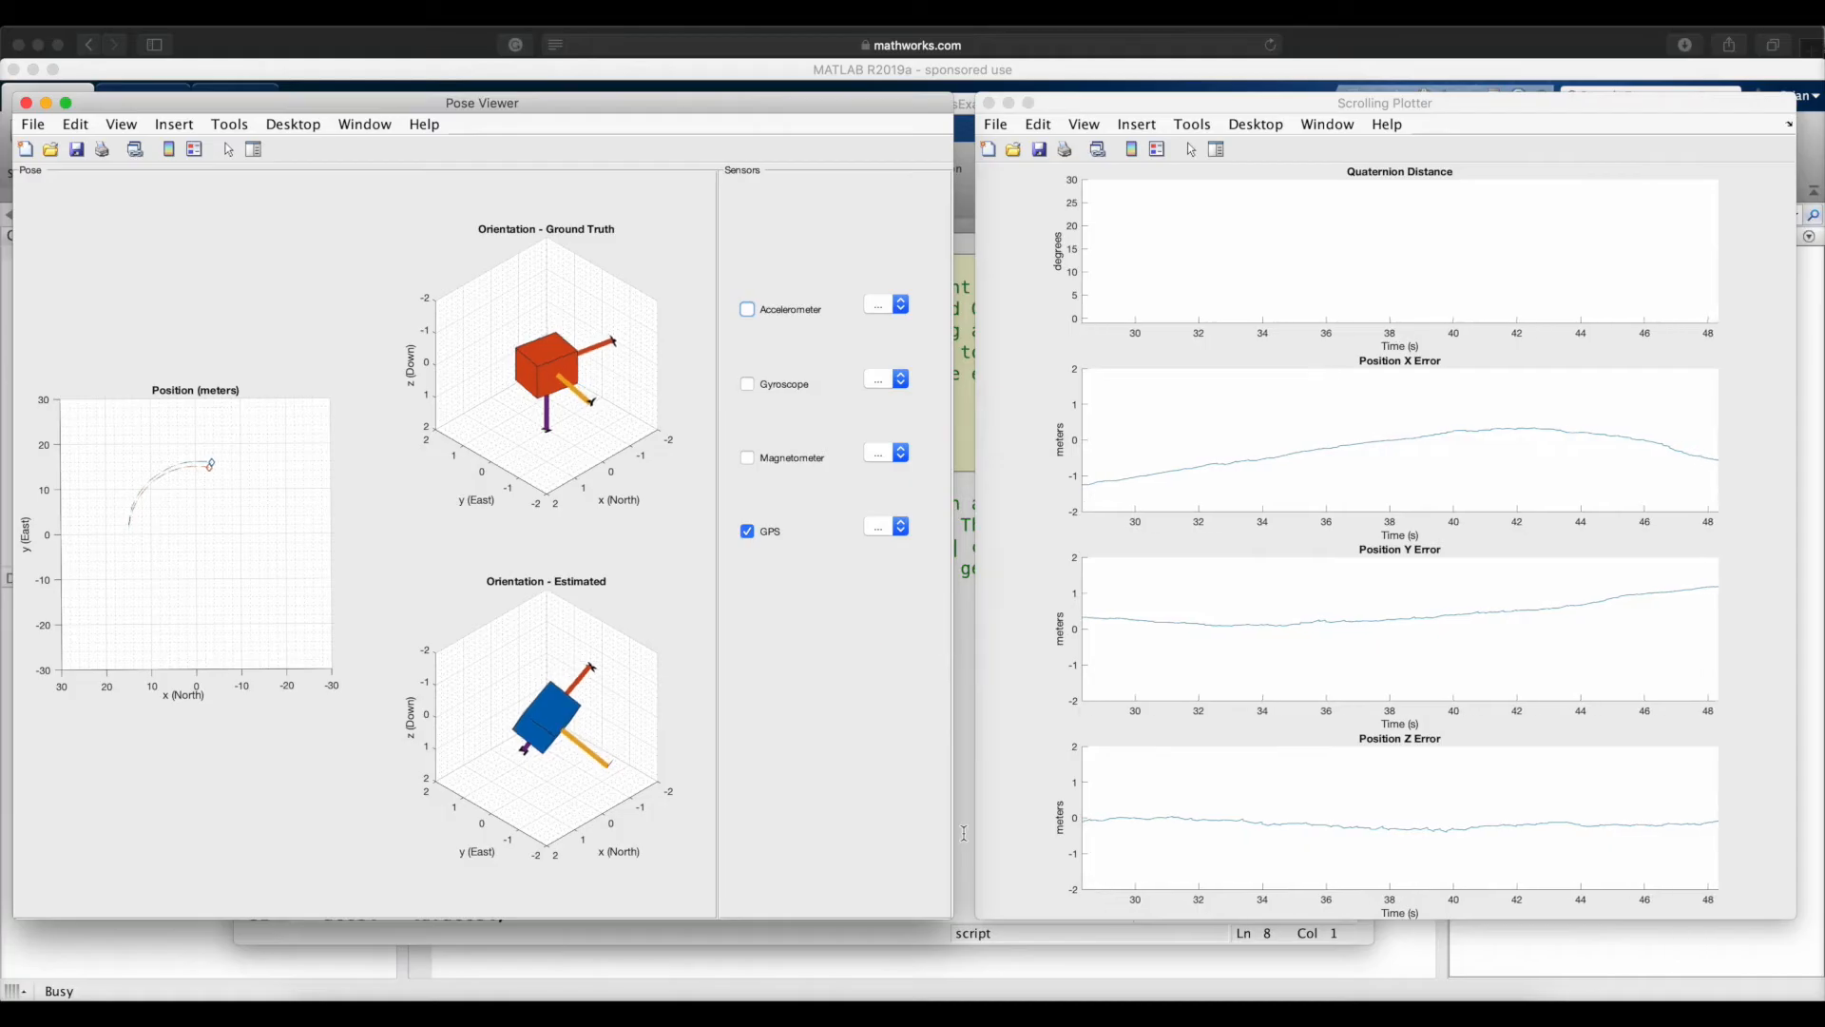
Close the Pose Viewer and Scrolling Plotter simulation windows
left_click(745, 457)
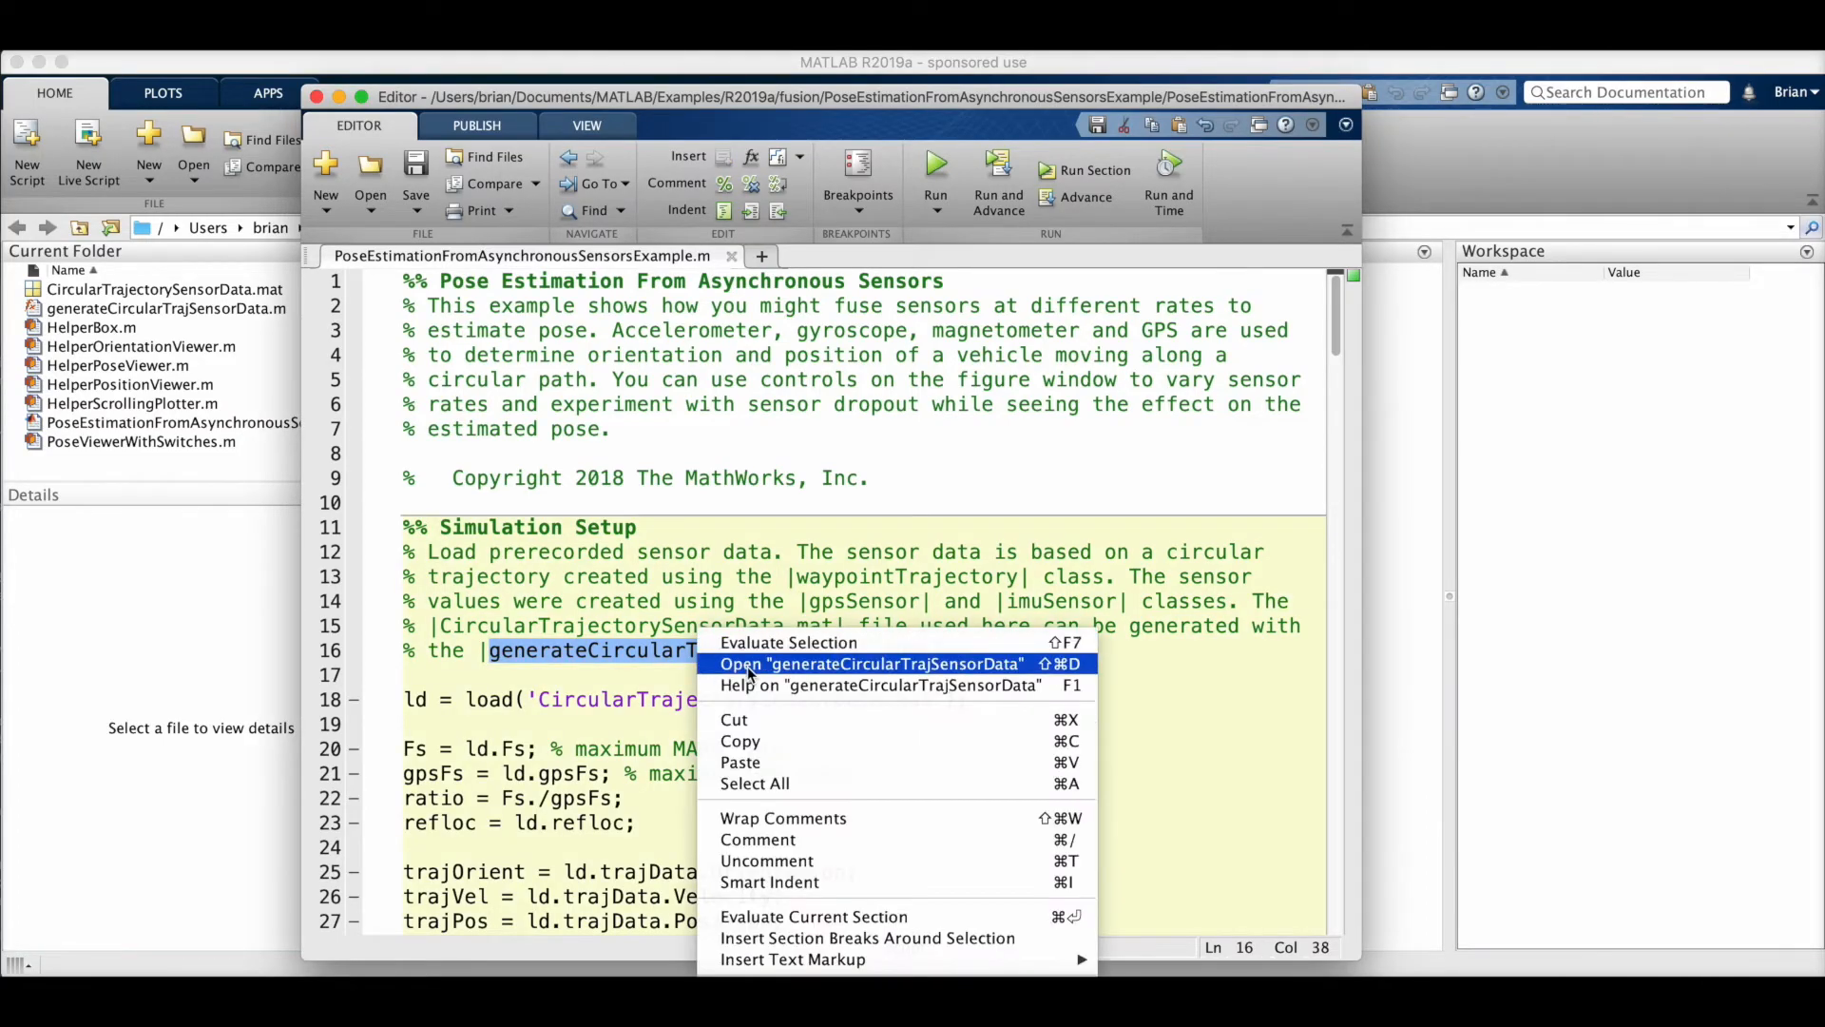
left_click(871, 663)
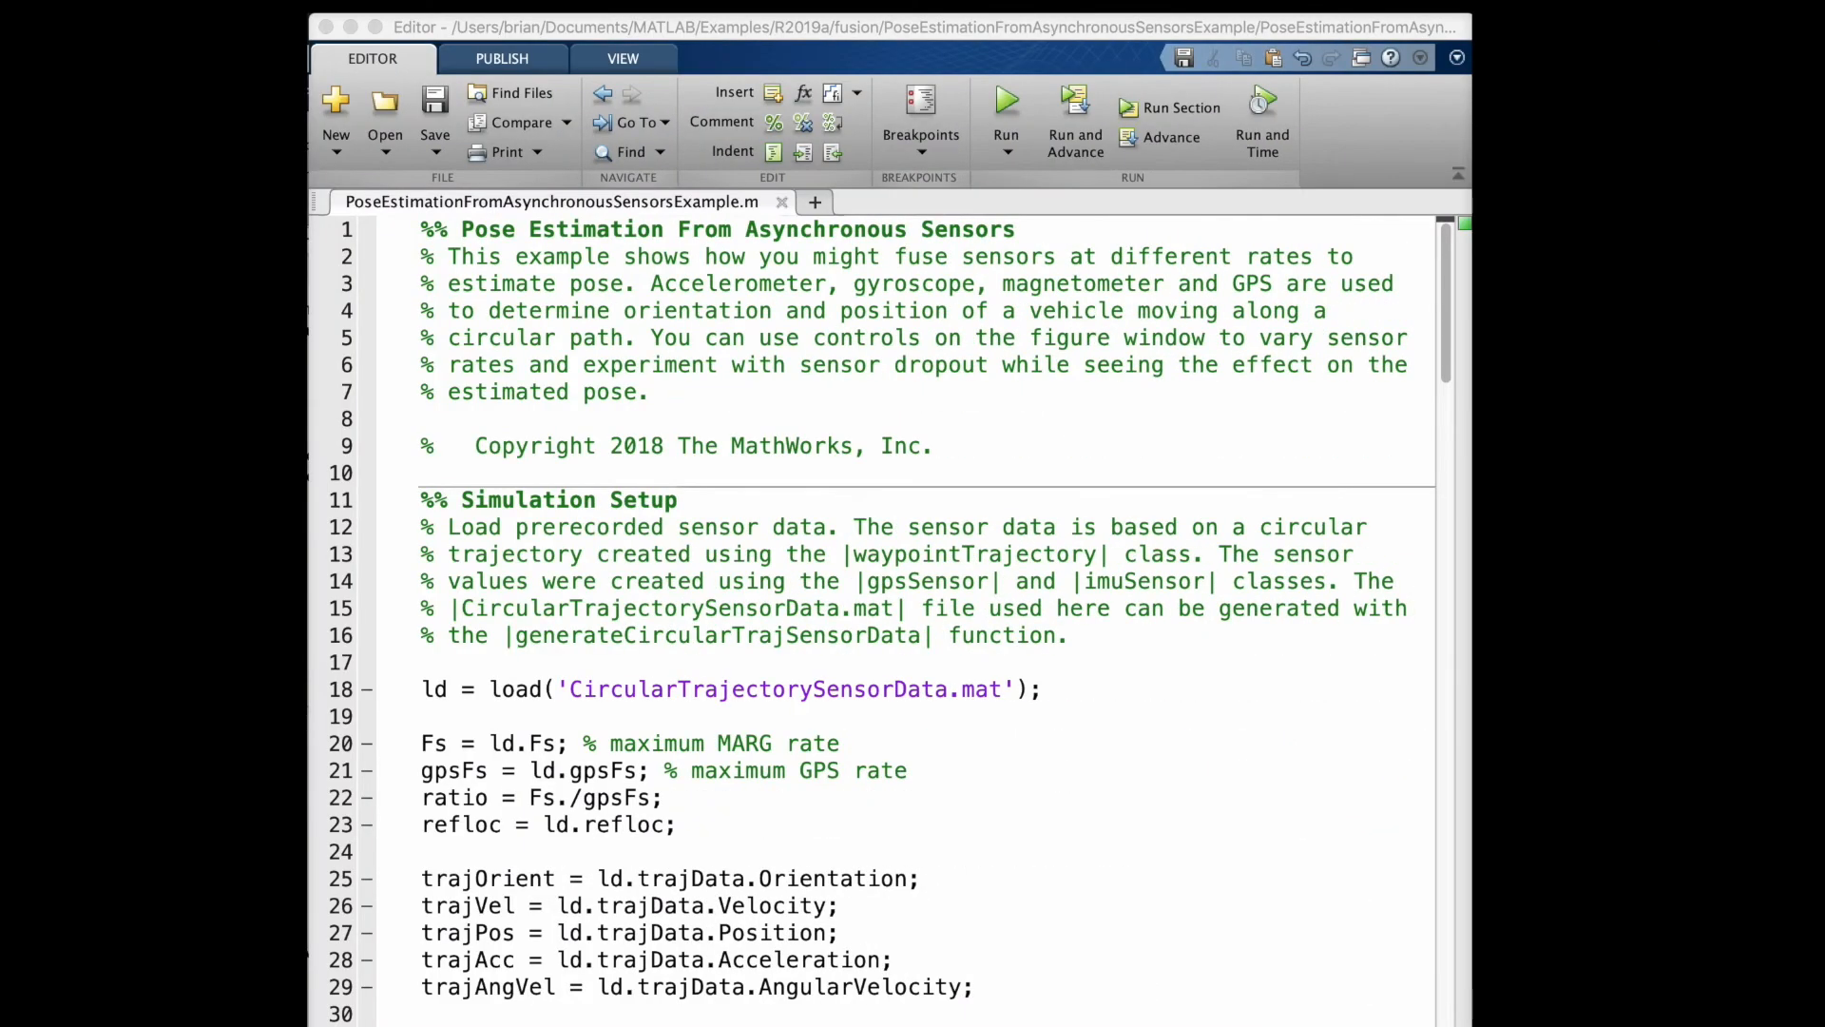
Scroll the script to the initstate assignments ending with fusionfilt.State = initstate
scroll("down", 3)
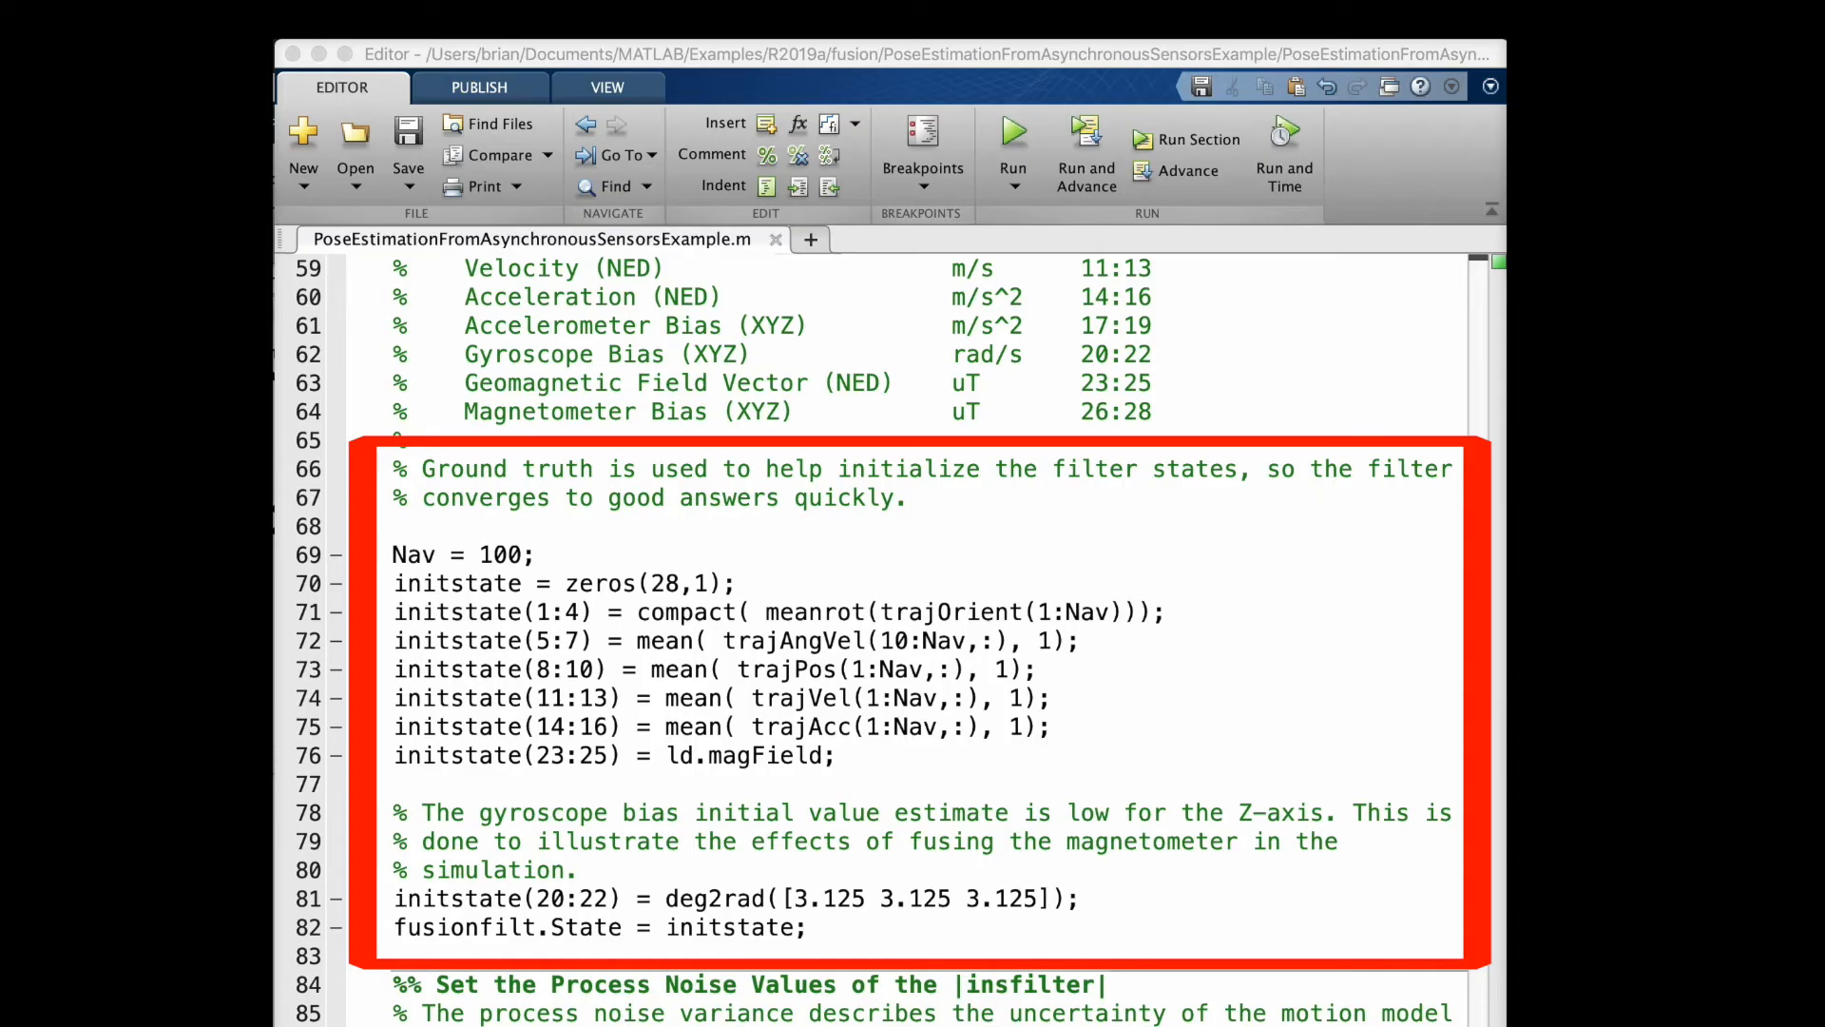
scroll("down", 3)
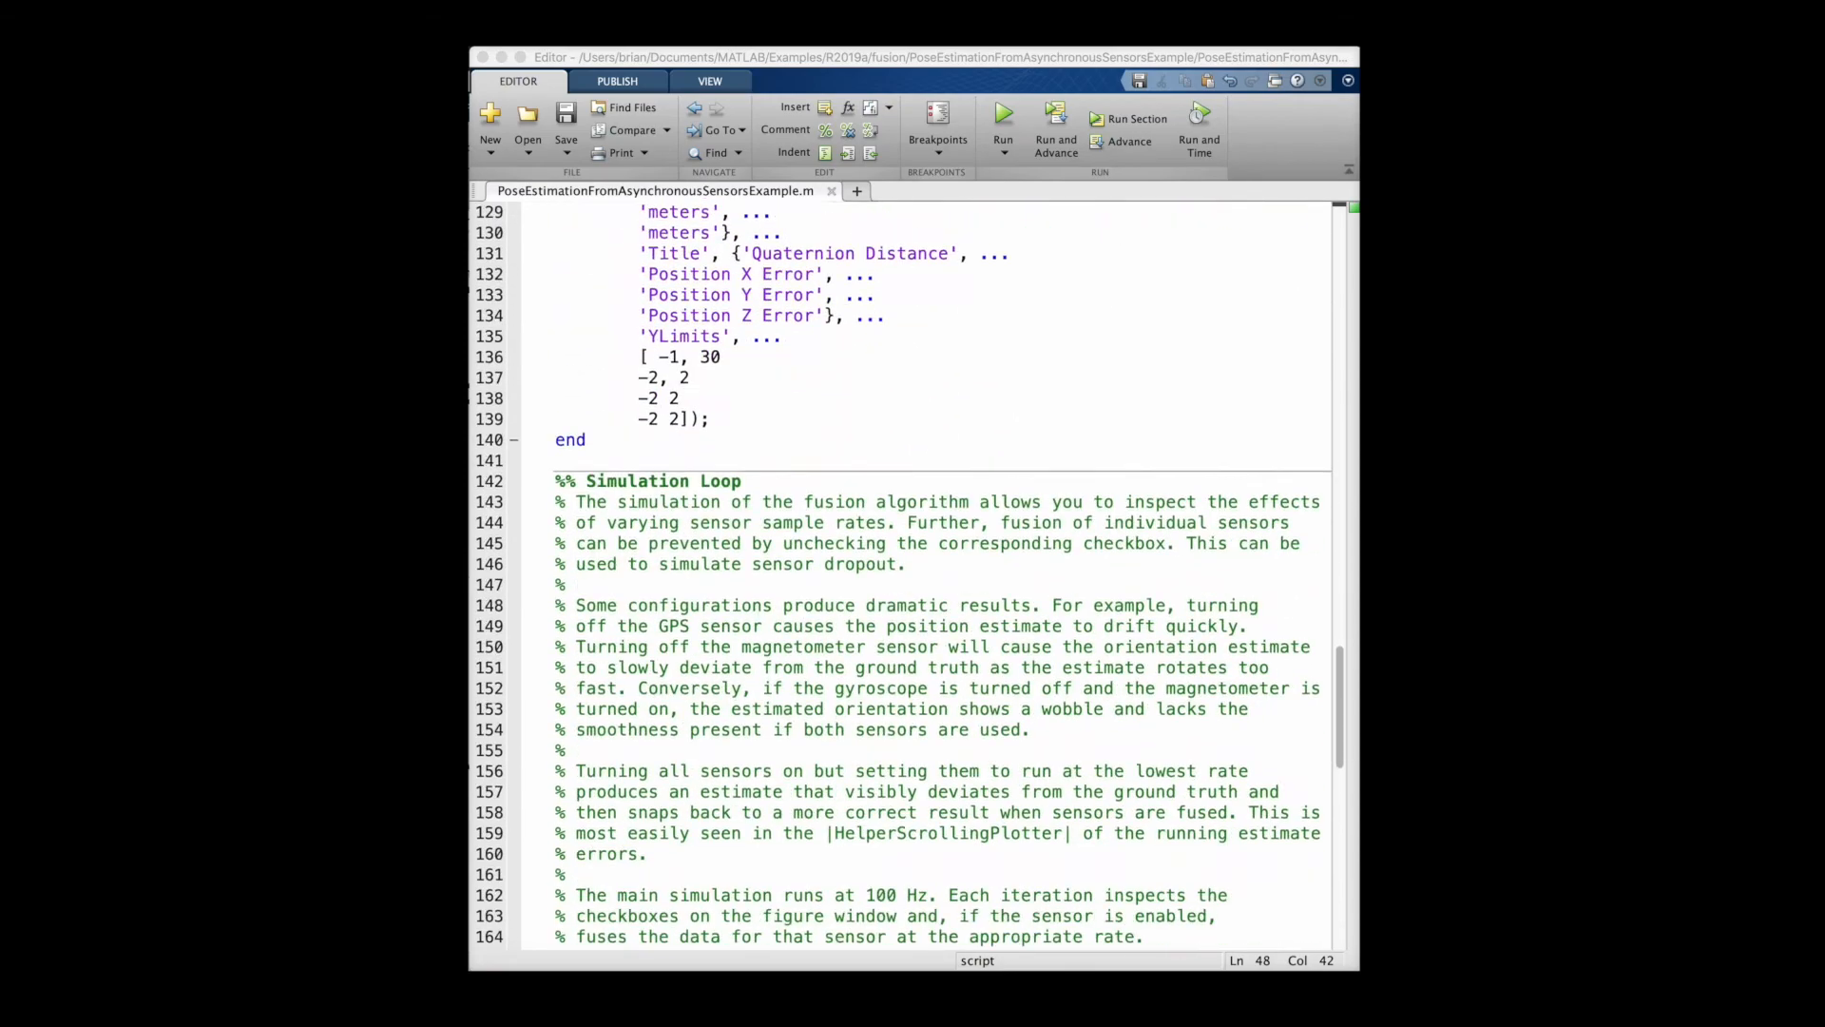
Scroll the script to the sensor fusion for-loop around line 168
scroll("down", 3)
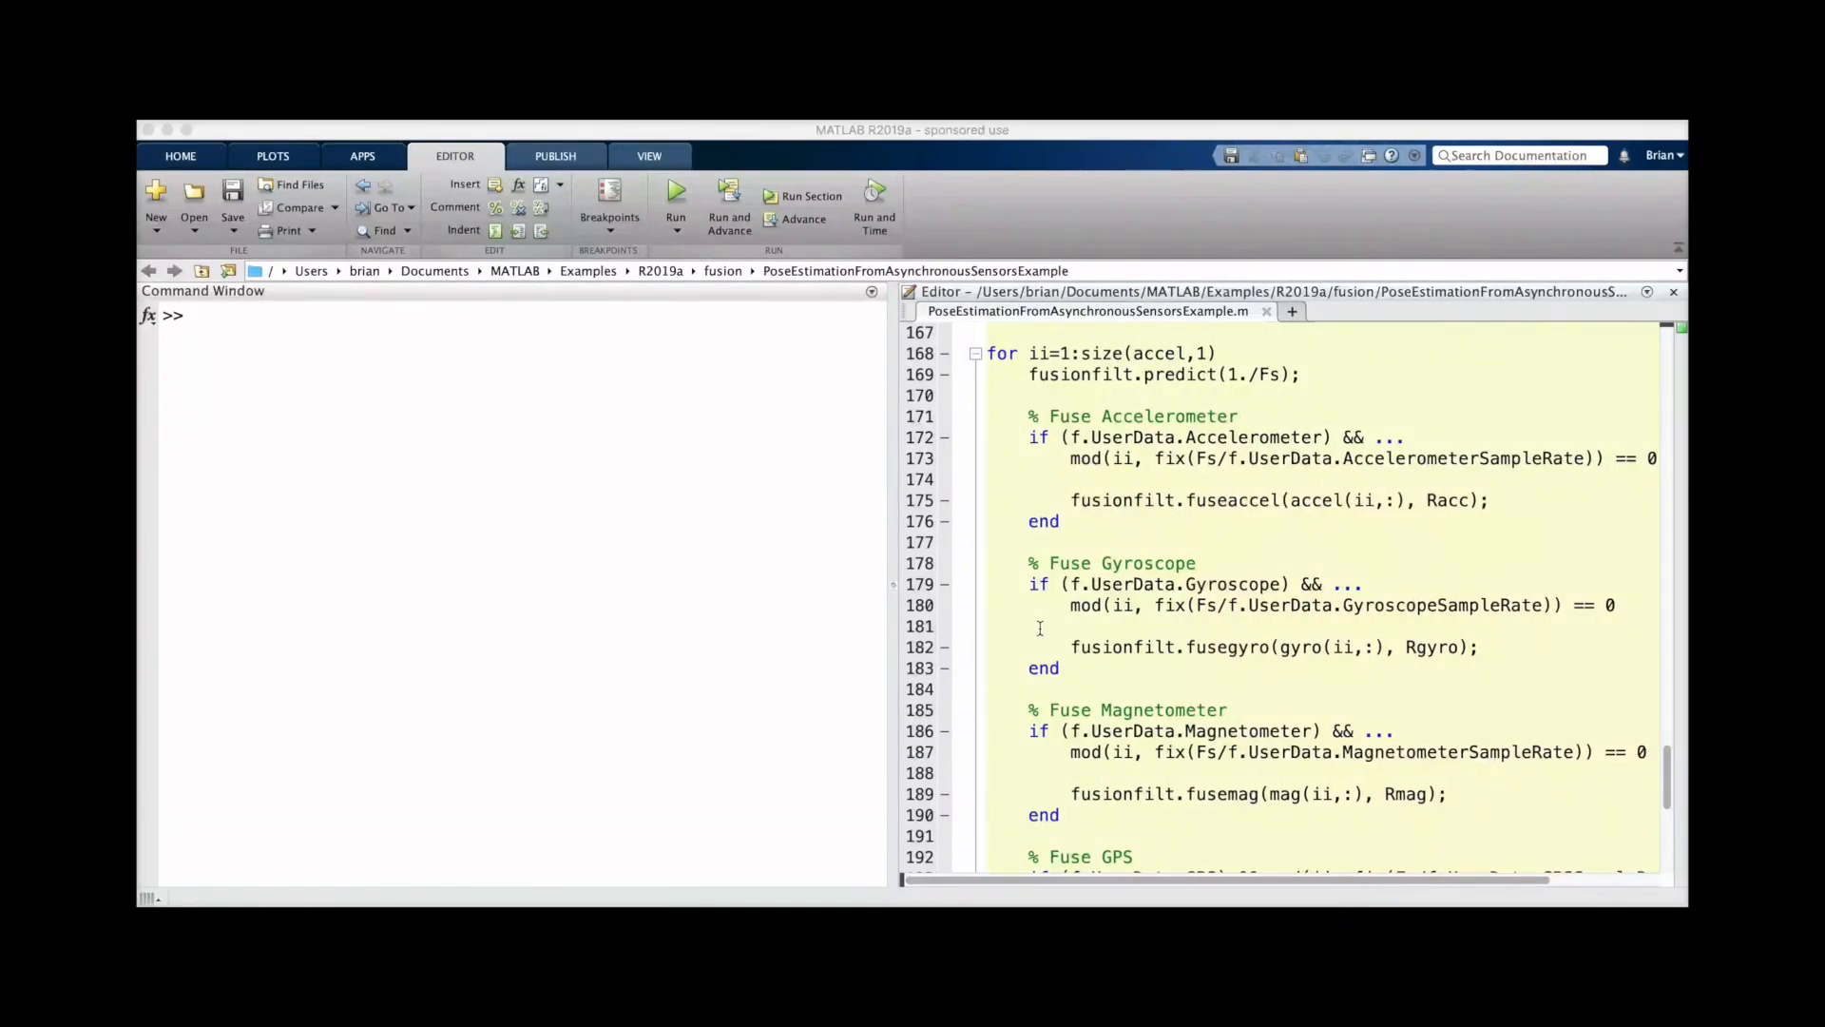
Pause at the line 175 accelerometer fusion breakpoint and store fusionfilt.State in prevState
left_click(945, 500)
type("prevState")
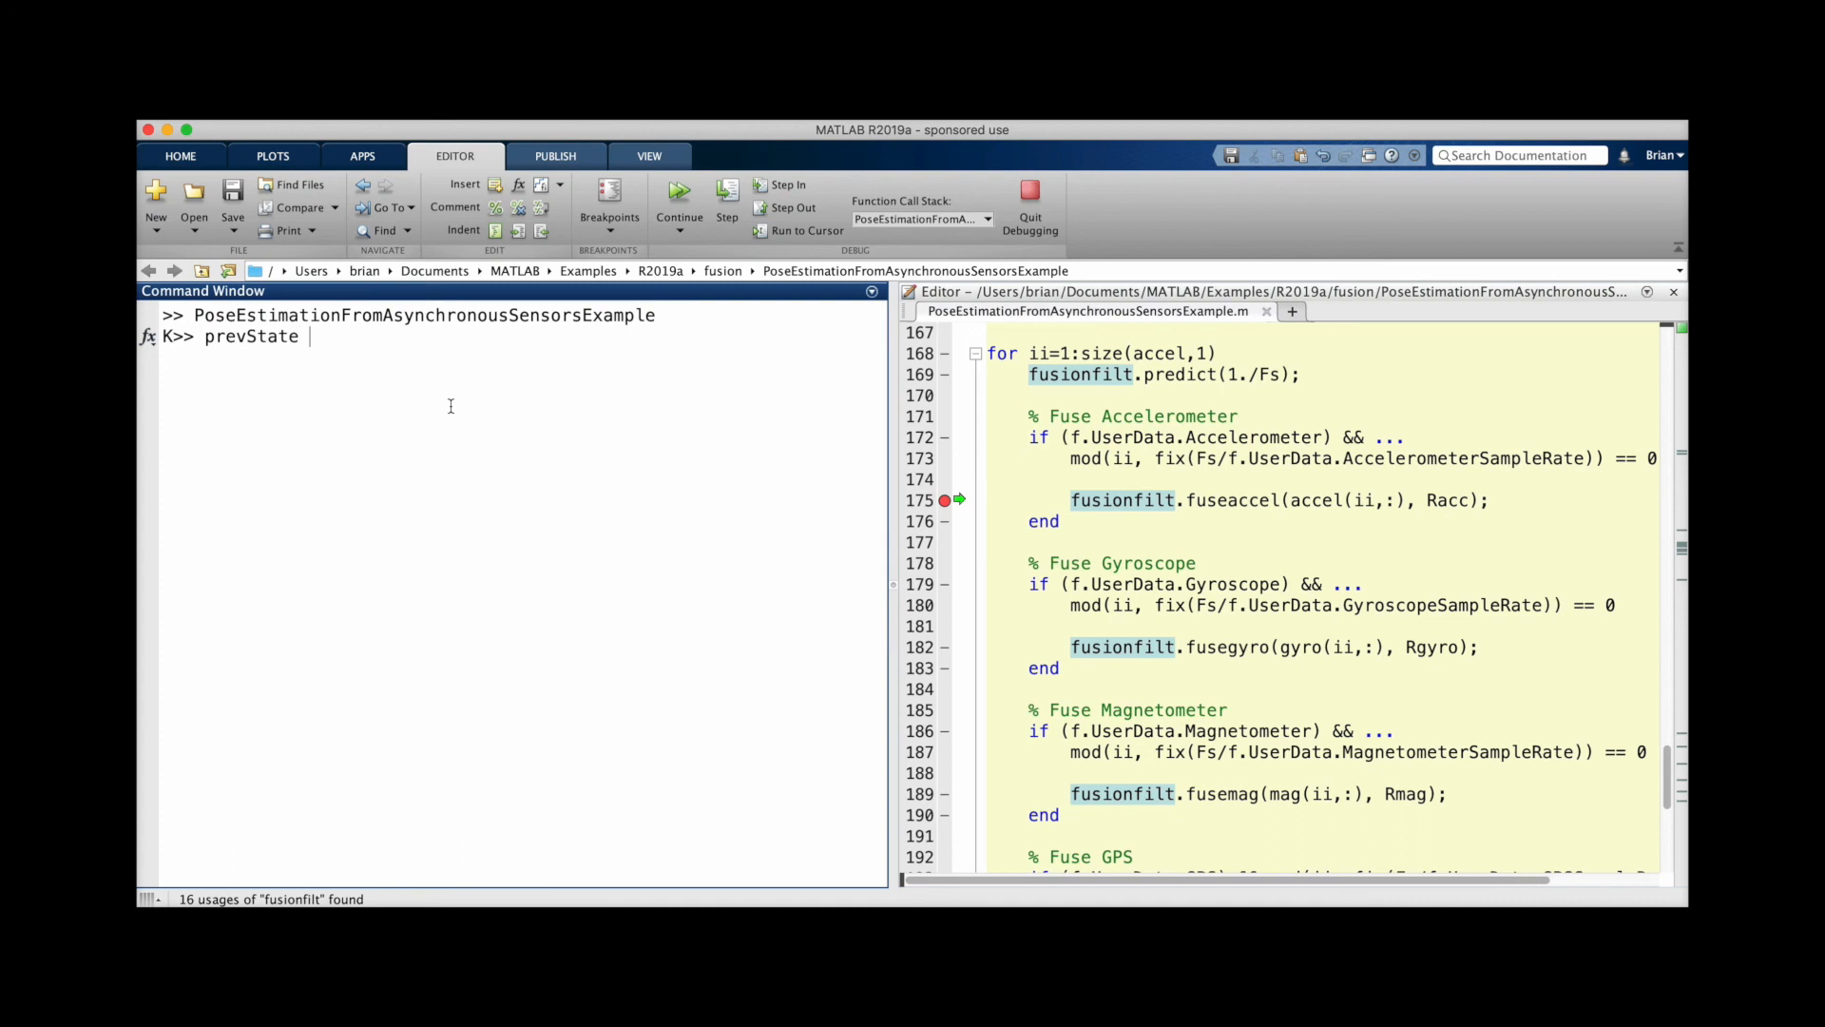
type("= fusionfilt.State;")
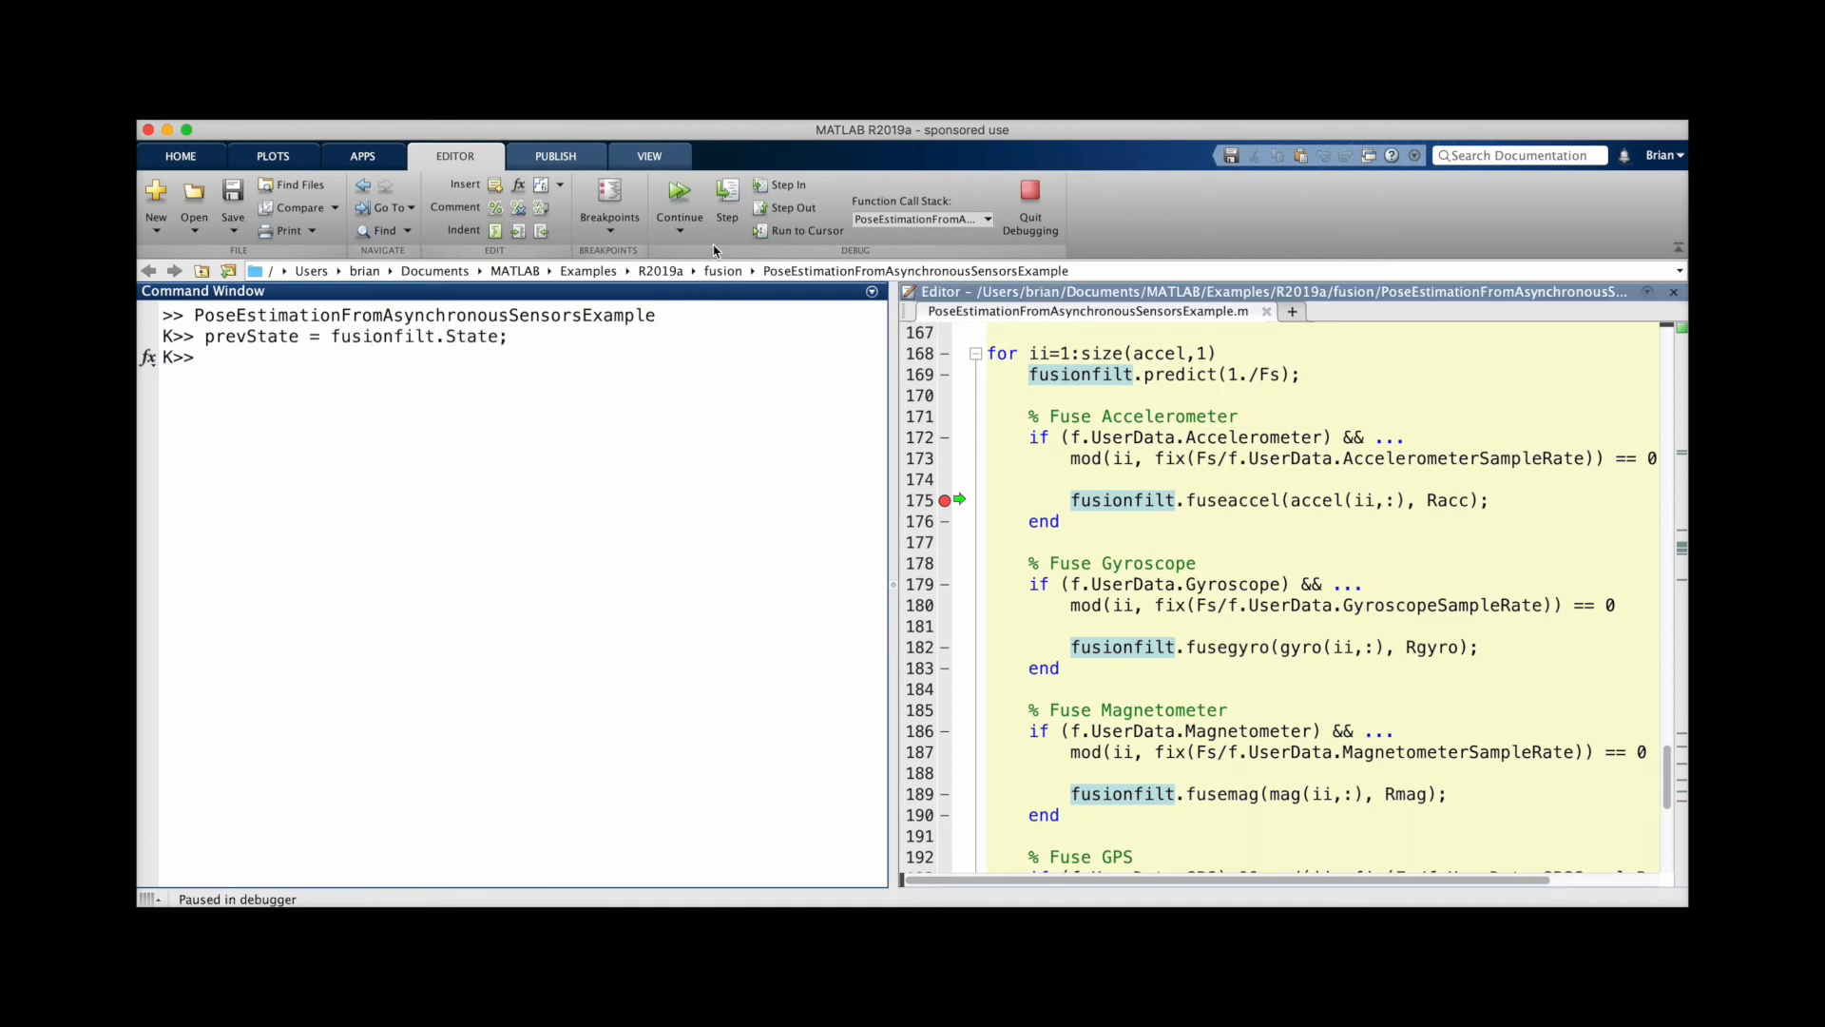
Step over the fusion line, store currState, and begin deltaState = currState - subtraction
left_click(726, 187)
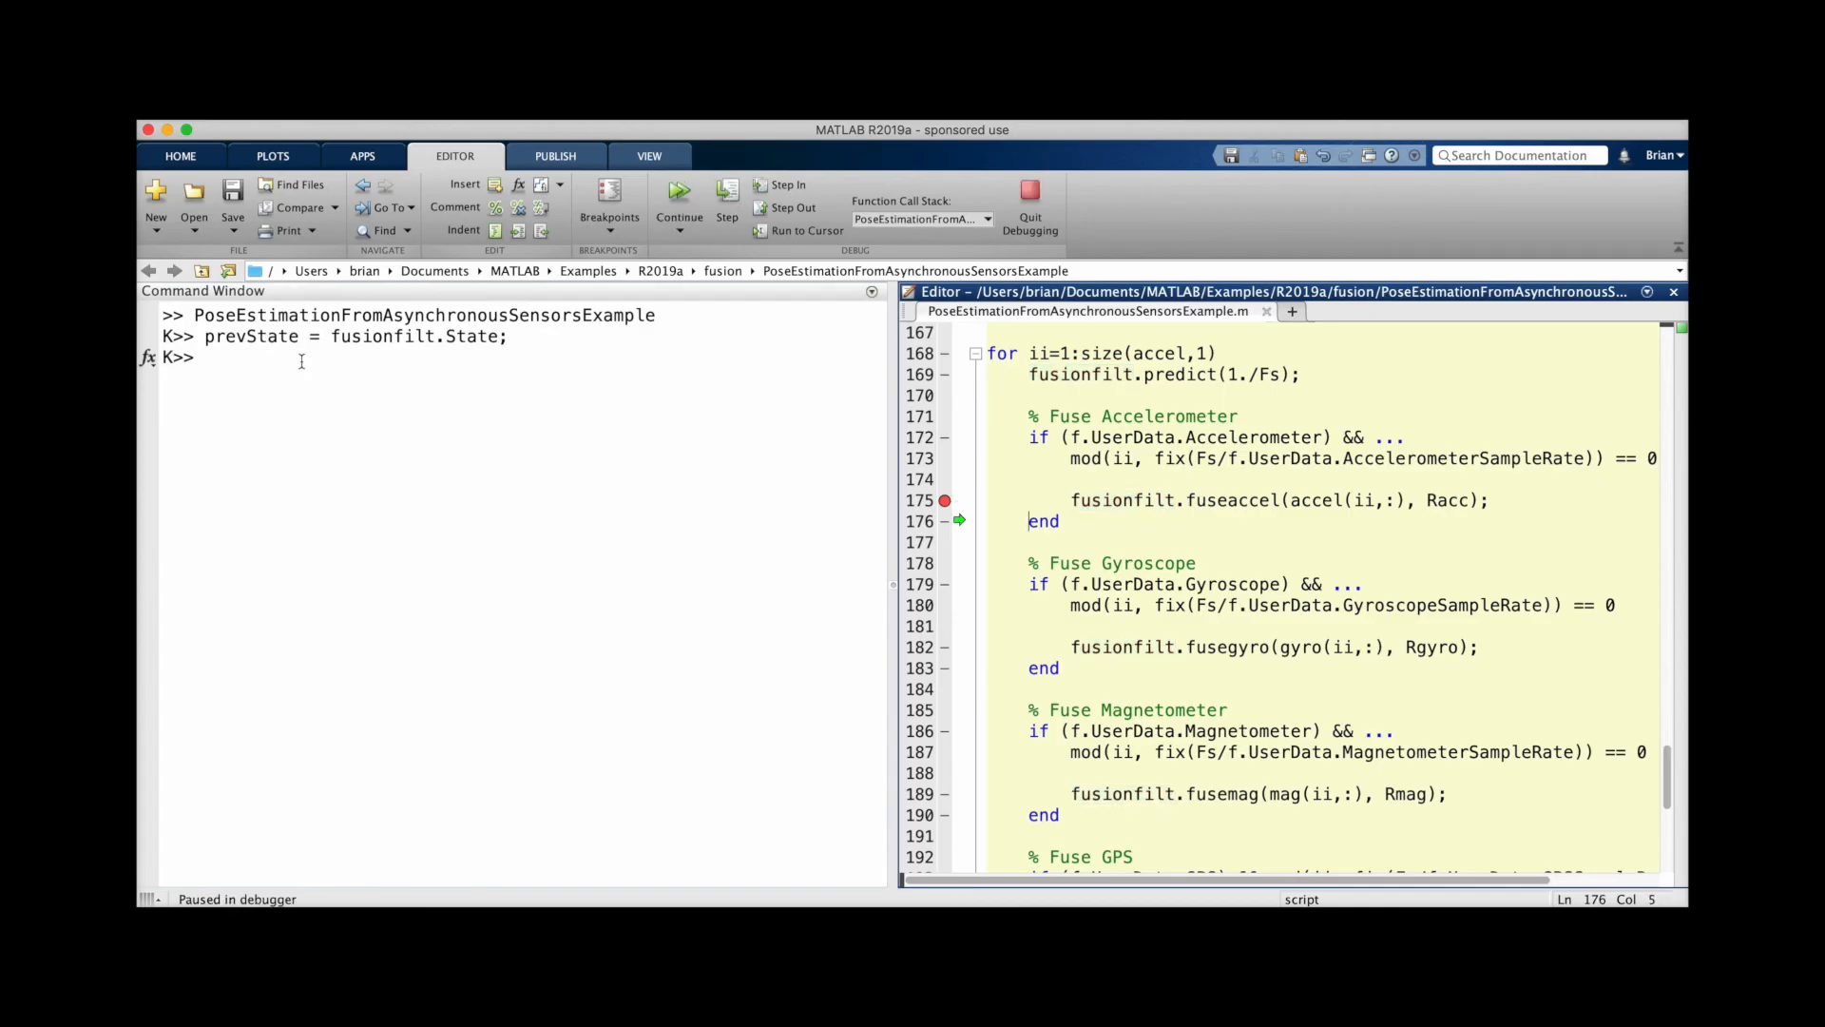
type("currState =")
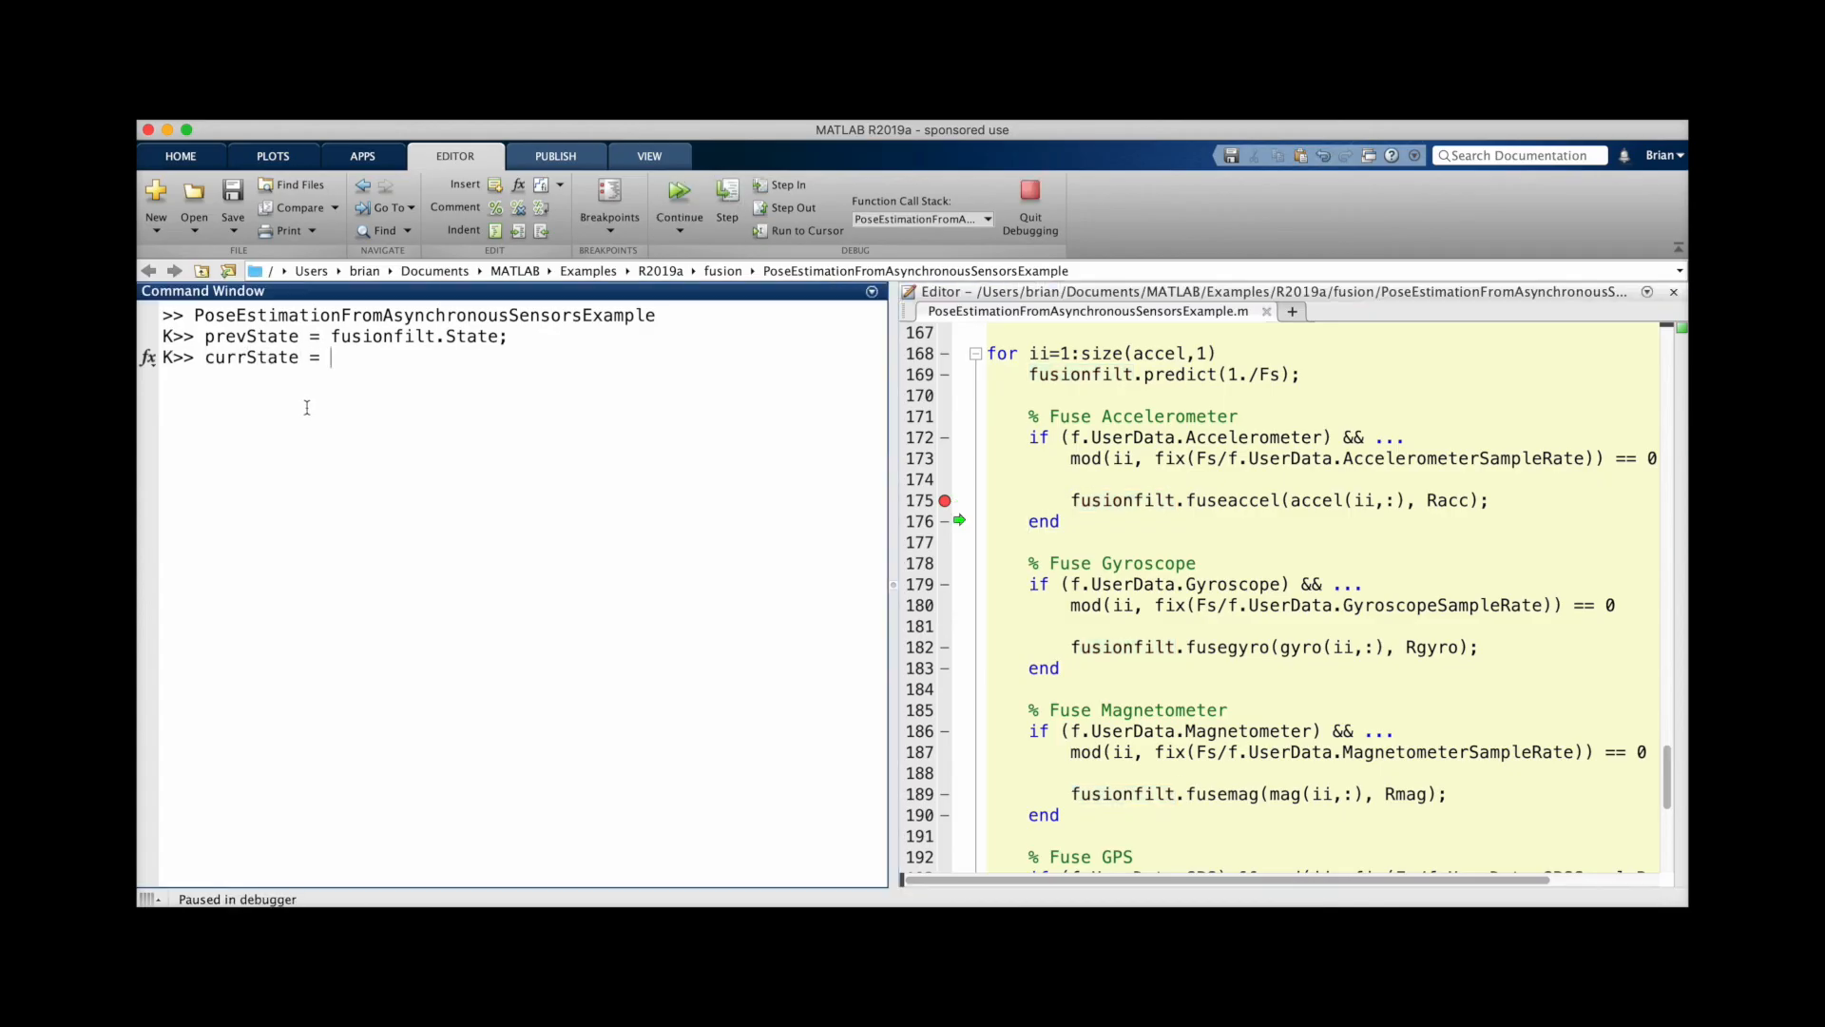
type("fusionfilt.State")
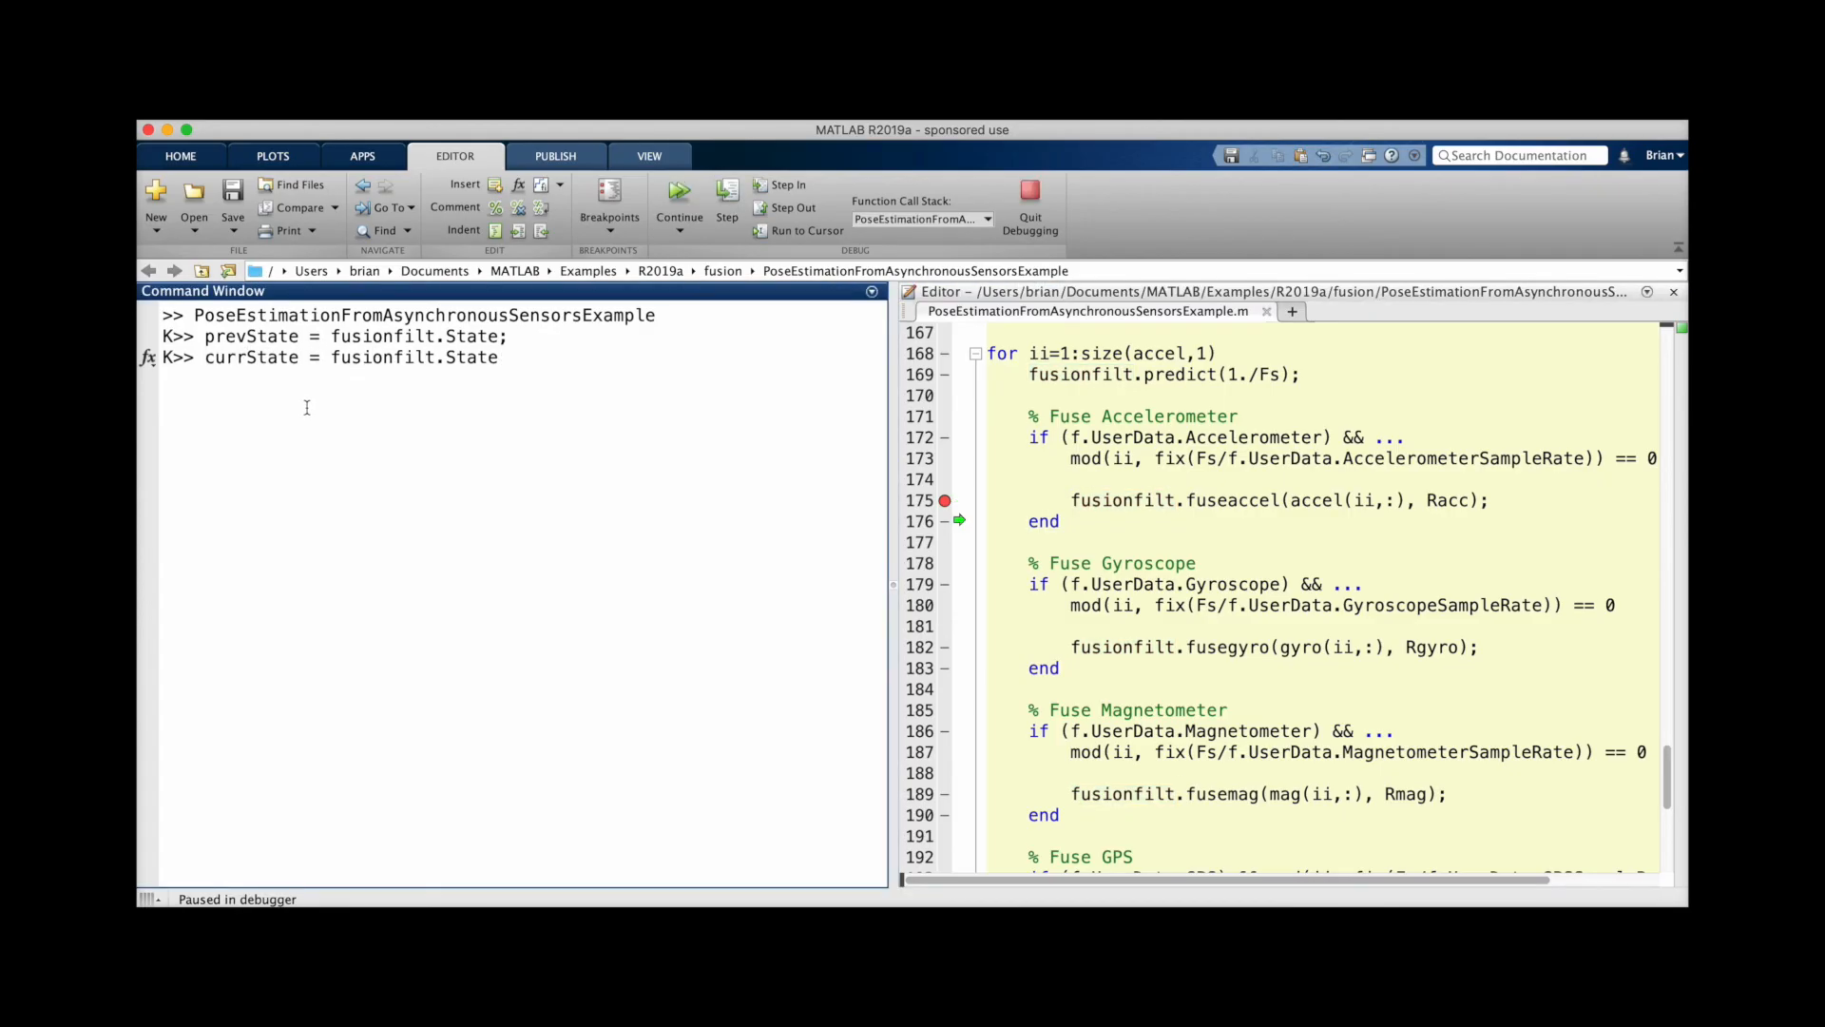
type("deltaState")
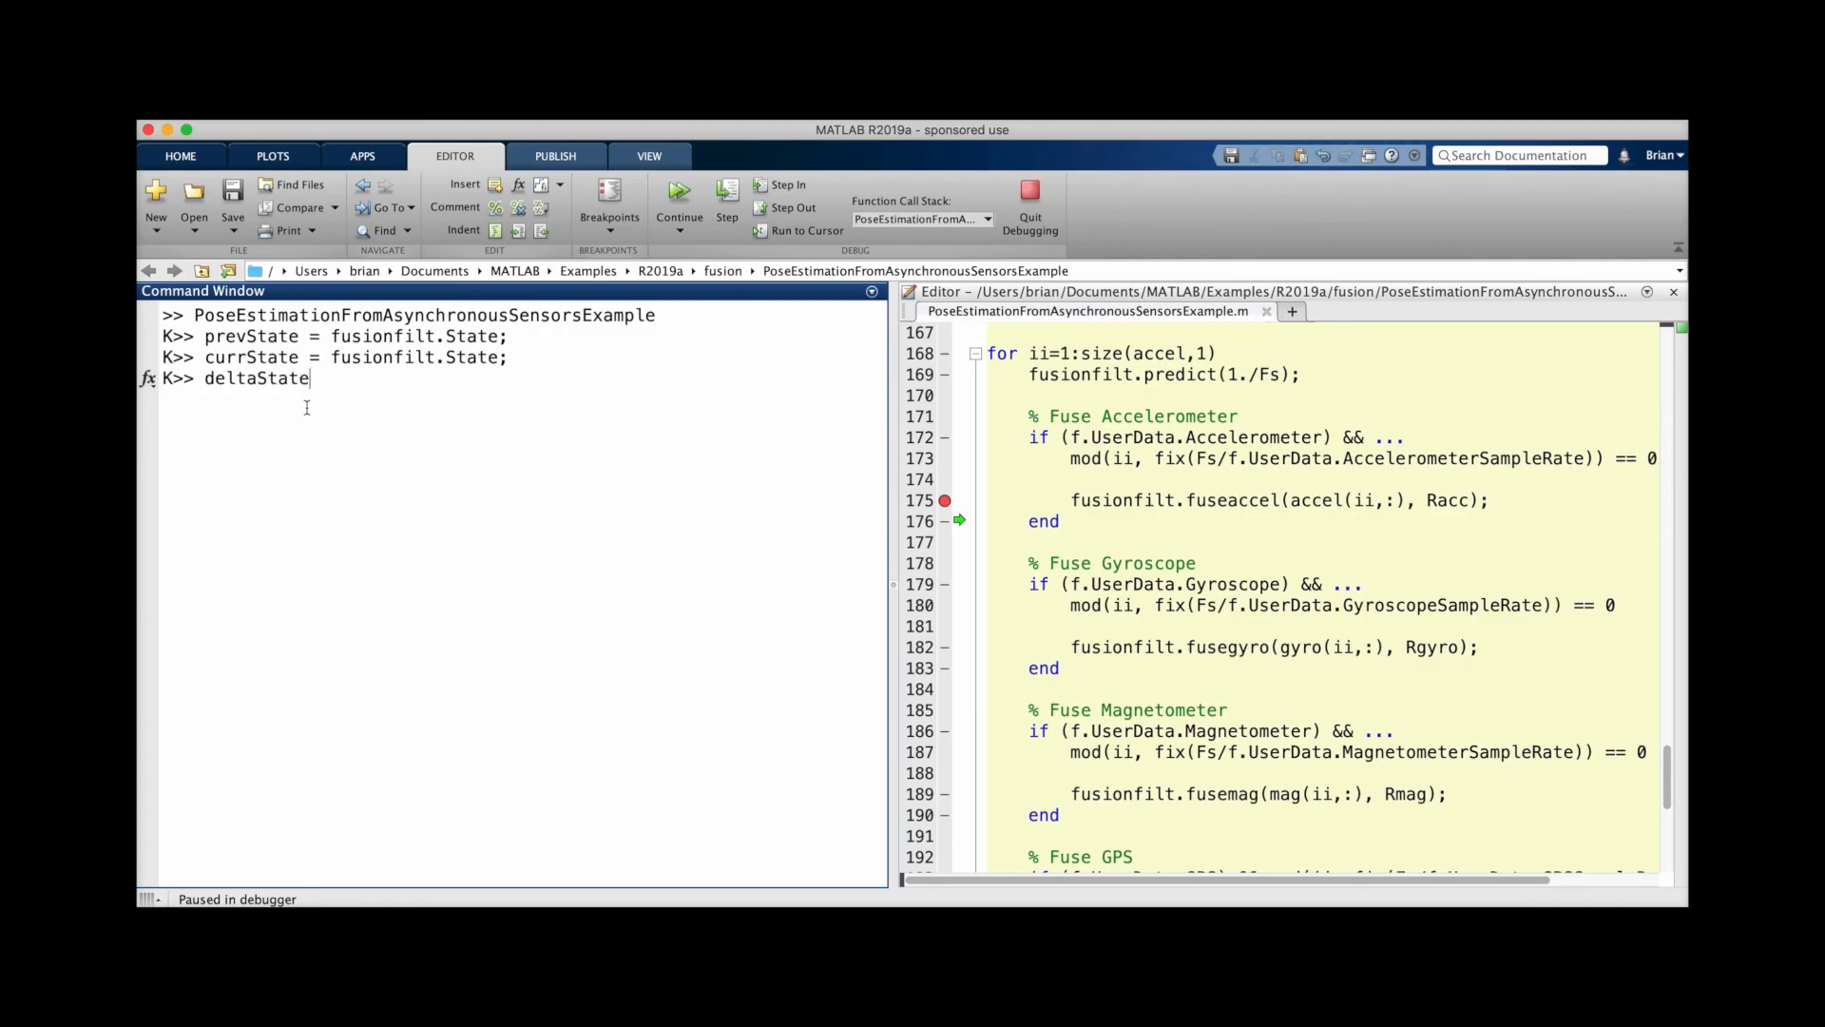
type("= currState -")
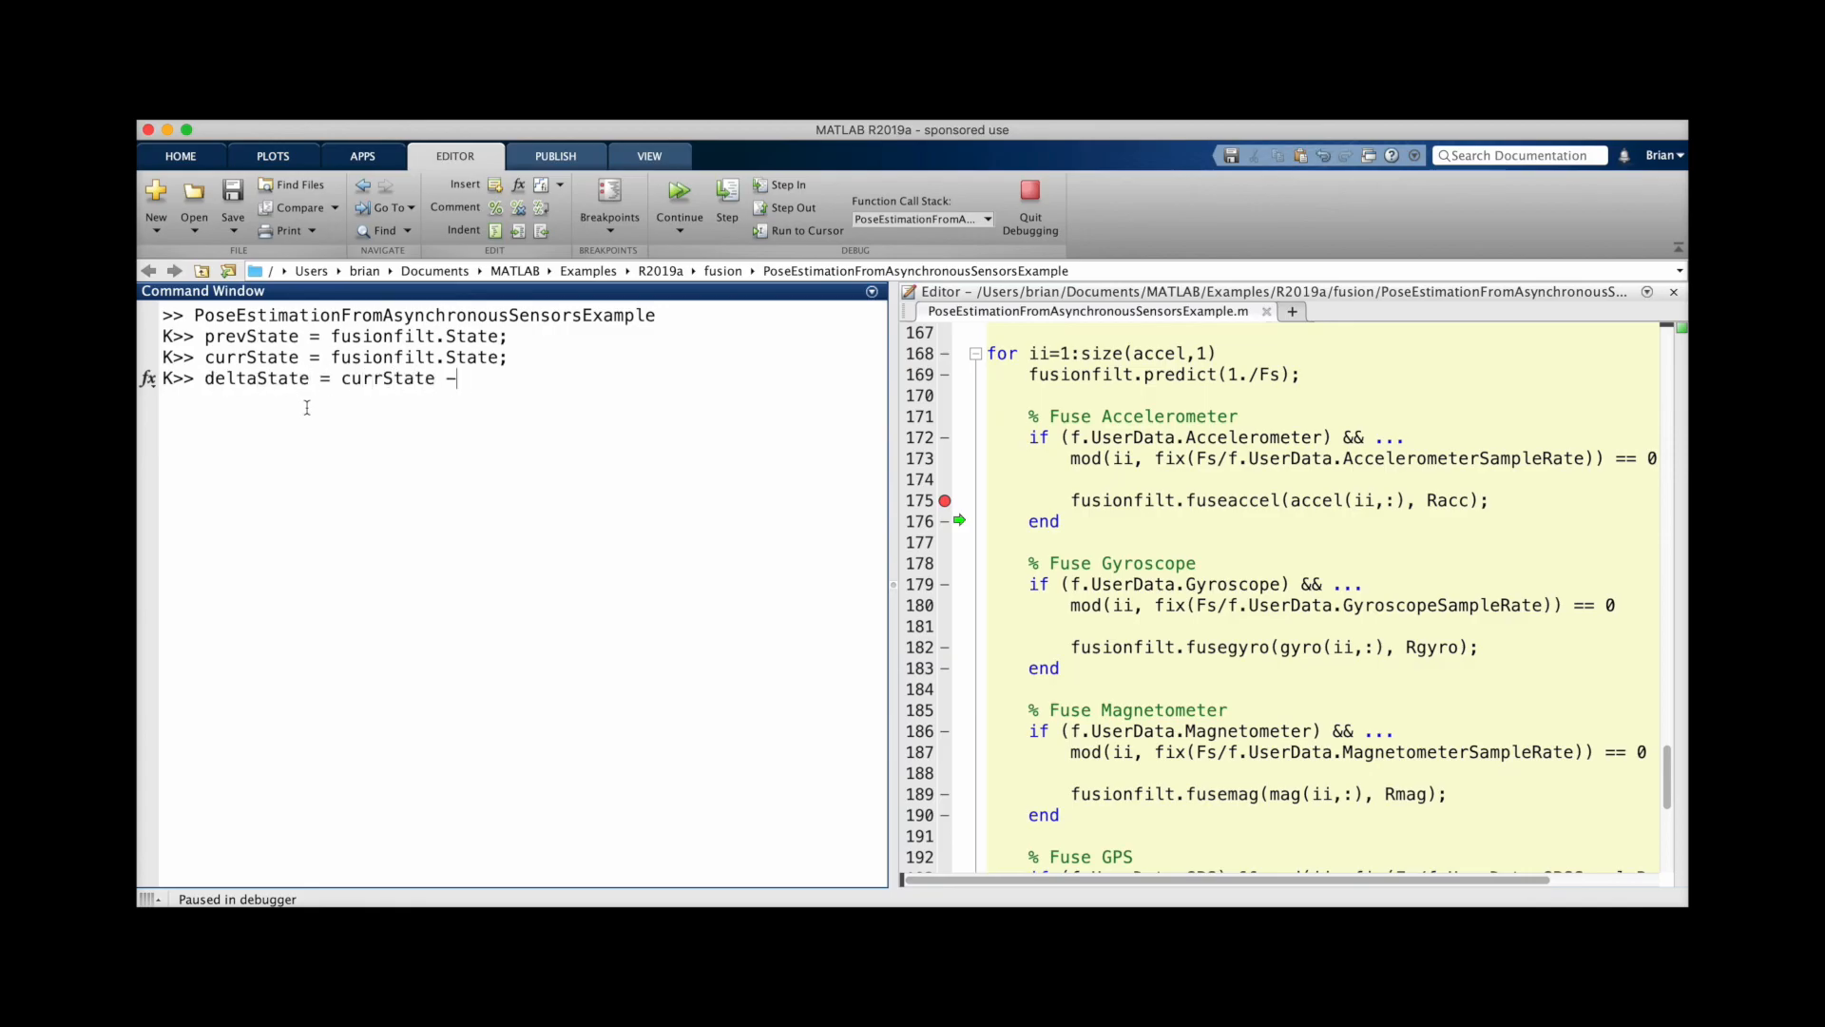